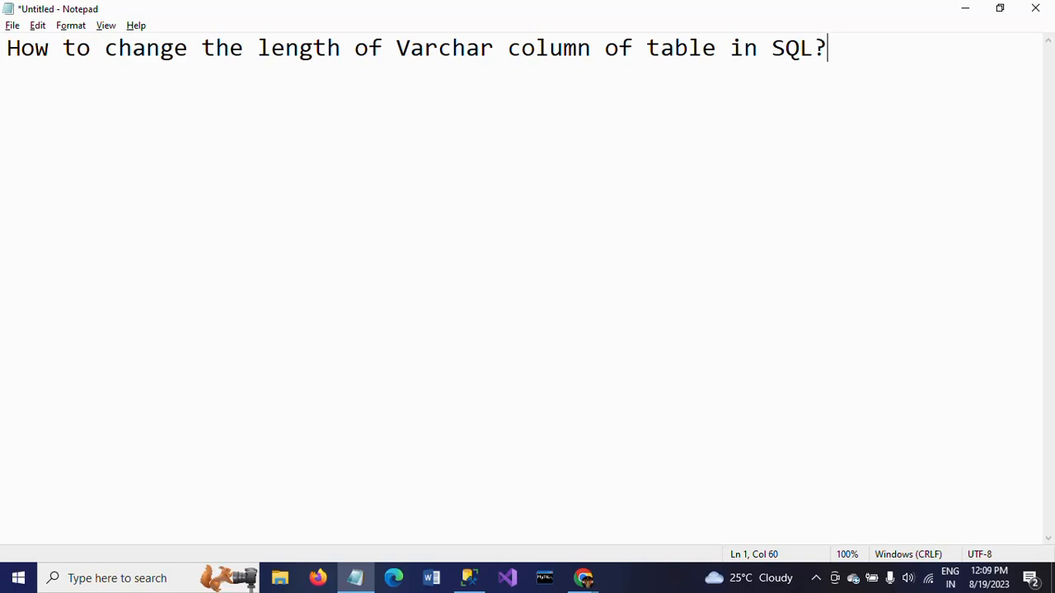
pyautogui.moveTo(681, 188)
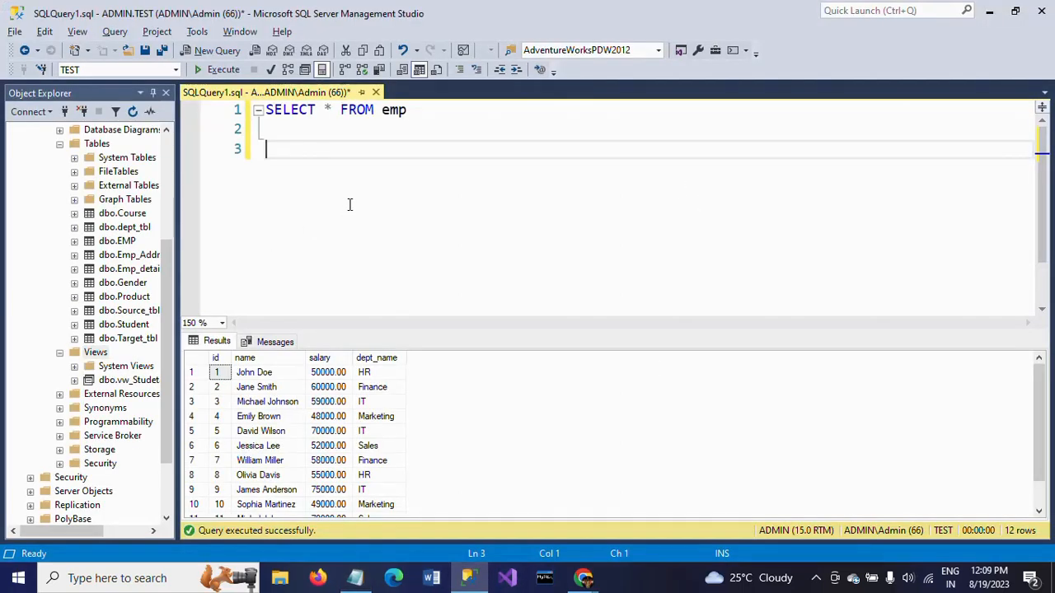
pyautogui.moveTo(590, 196)
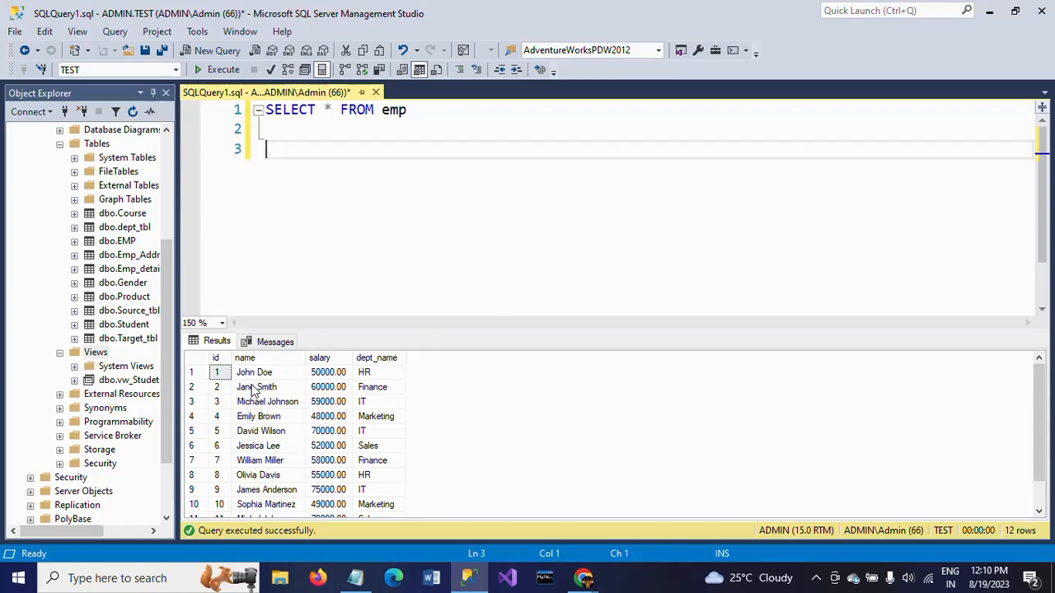
# Step: Run sp_help emp and confirm the name column is varchar with length 50
pyautogui.click(377, 387)
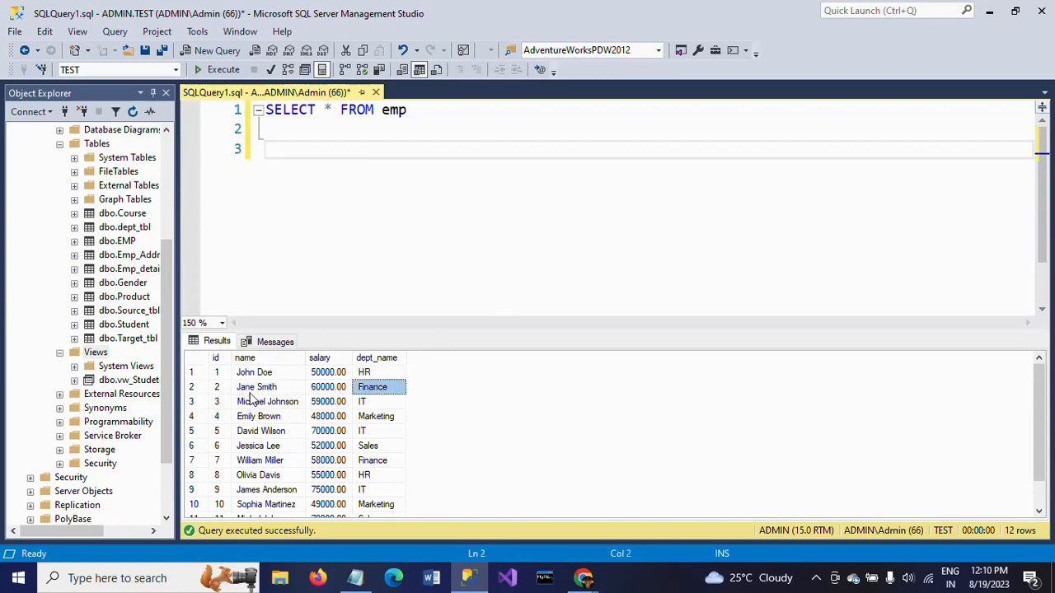
pyautogui.write('sp')
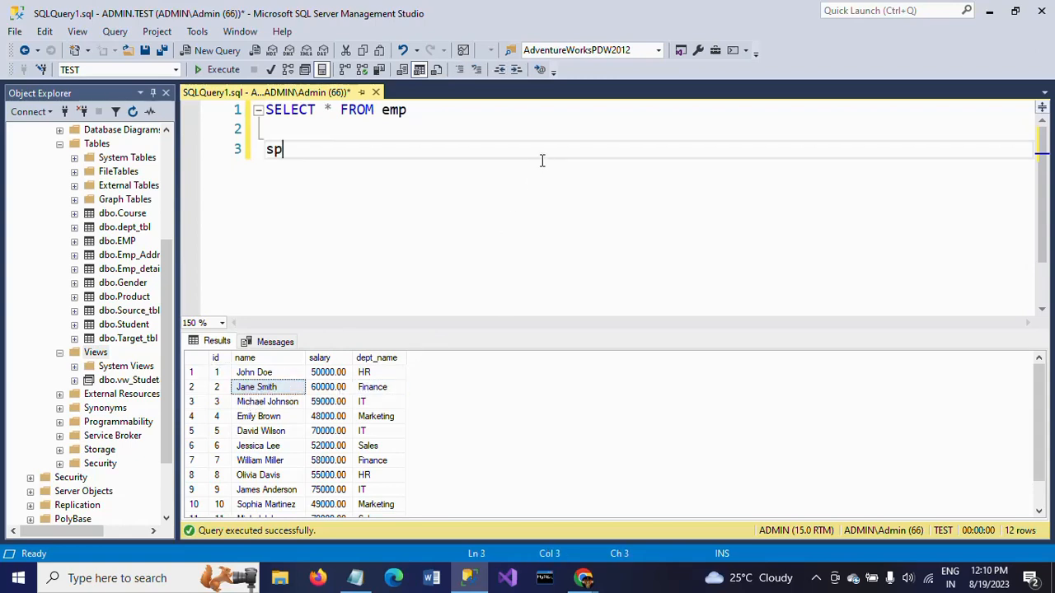
pyautogui.write('_h')
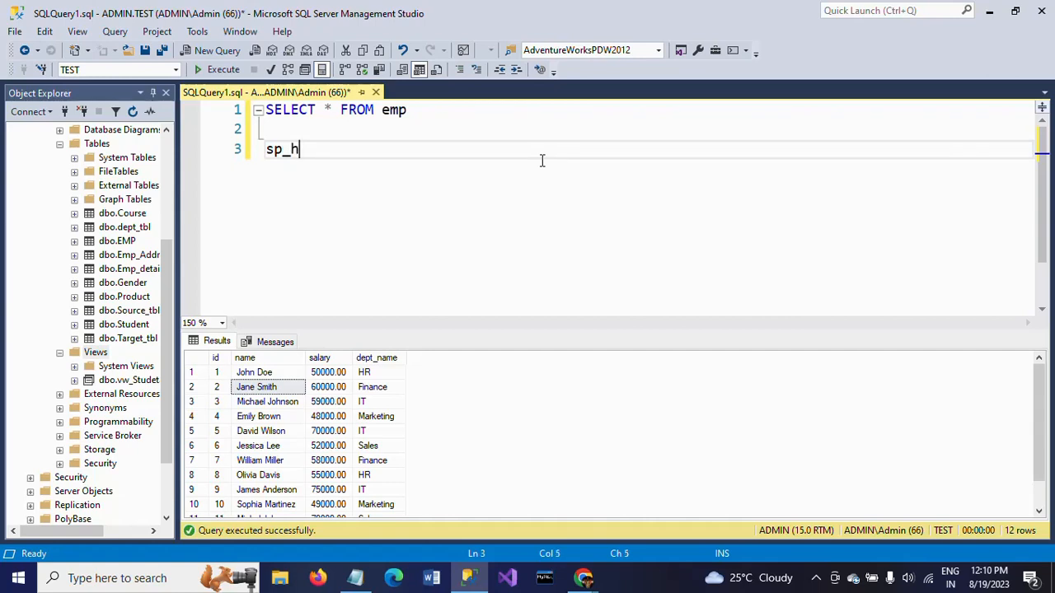
pyautogui.write('elp')
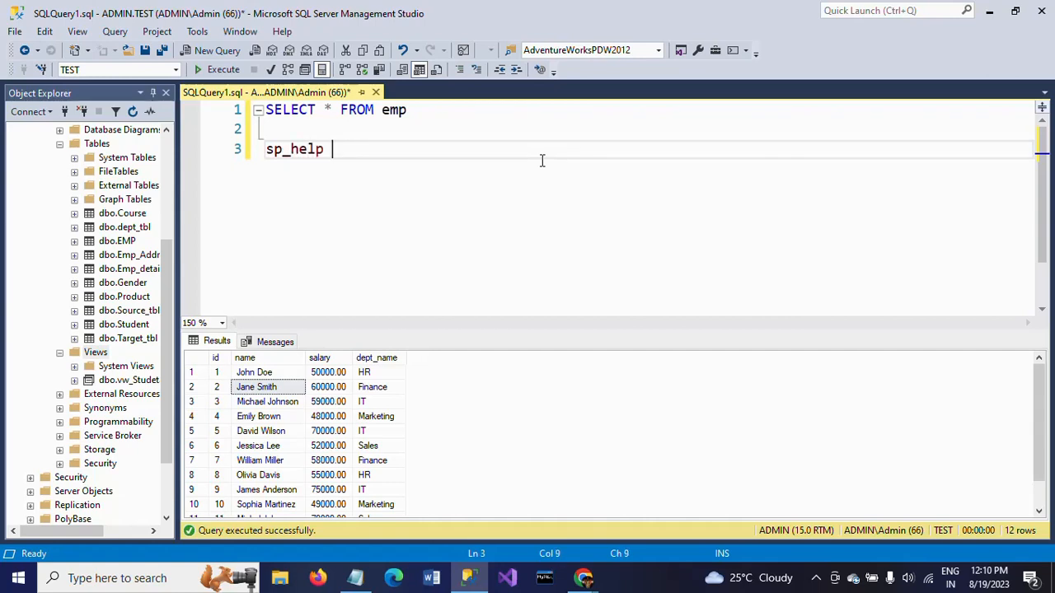
pyautogui.write('emp')
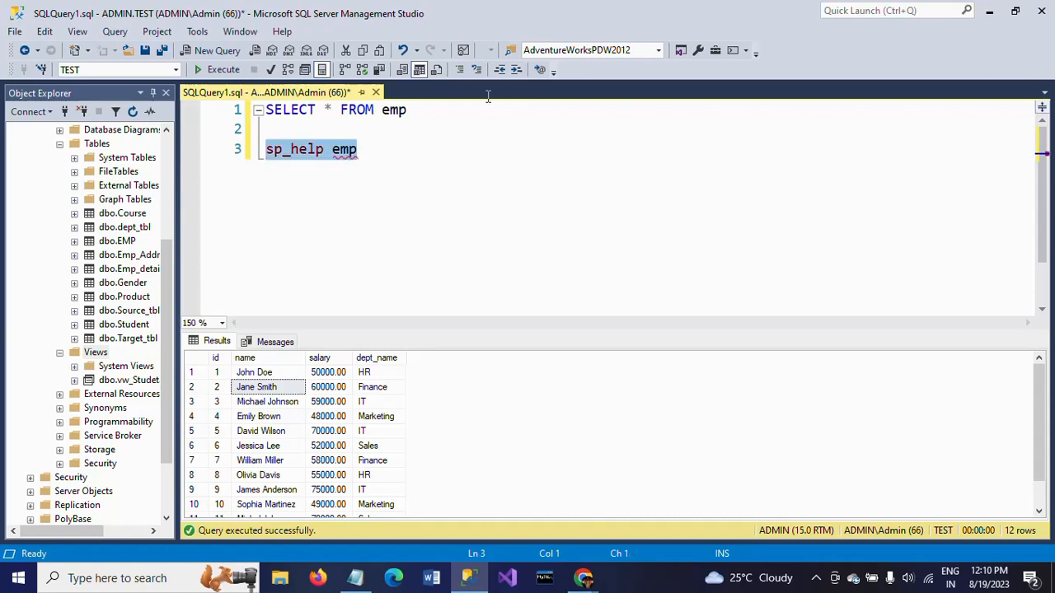
pyautogui.click(223, 51)
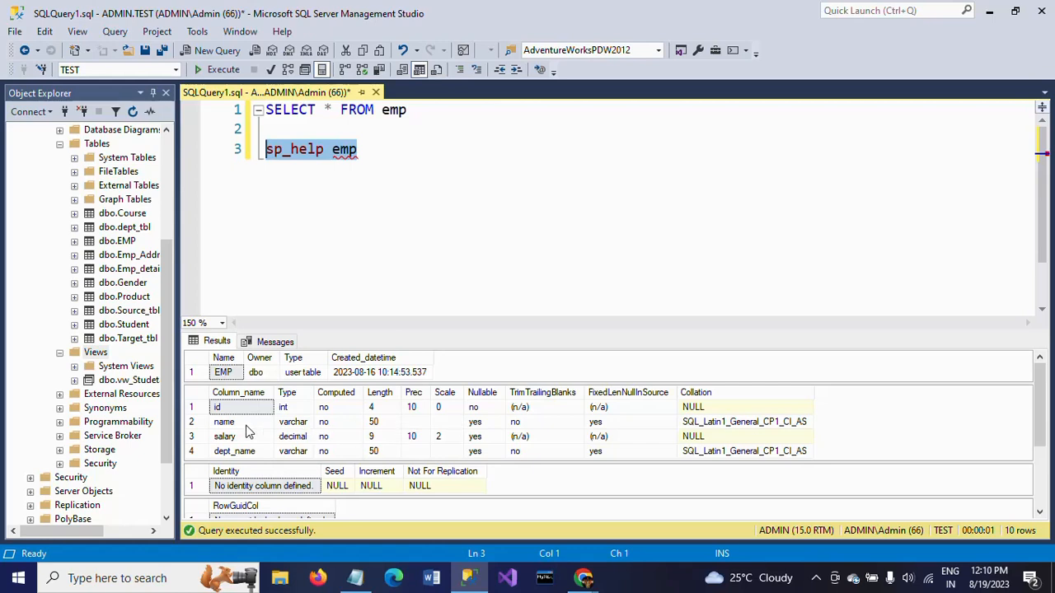
pyautogui.moveTo(295, 411)
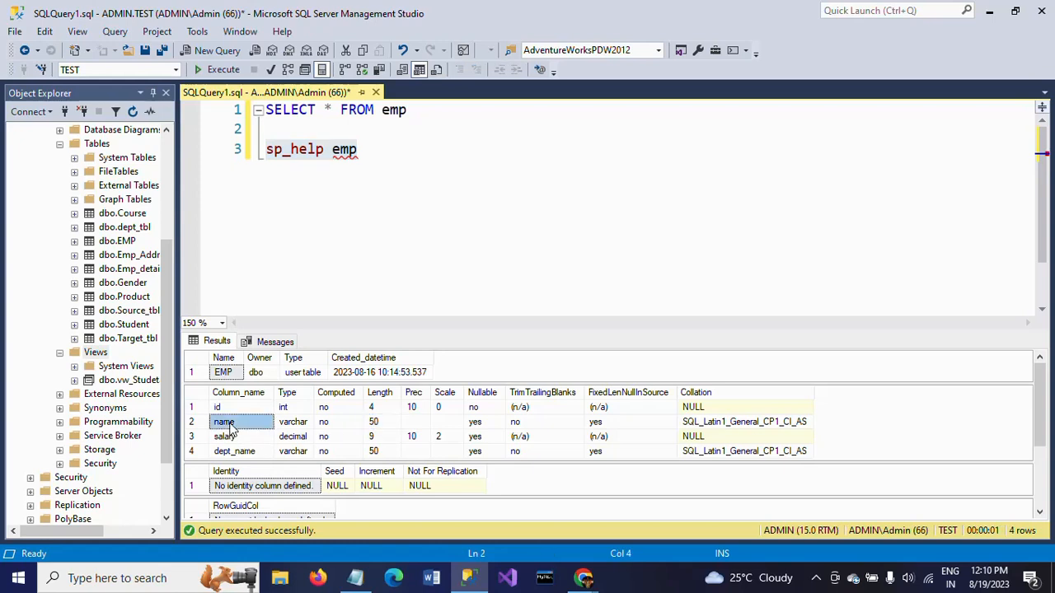
pyautogui.click(374, 451)
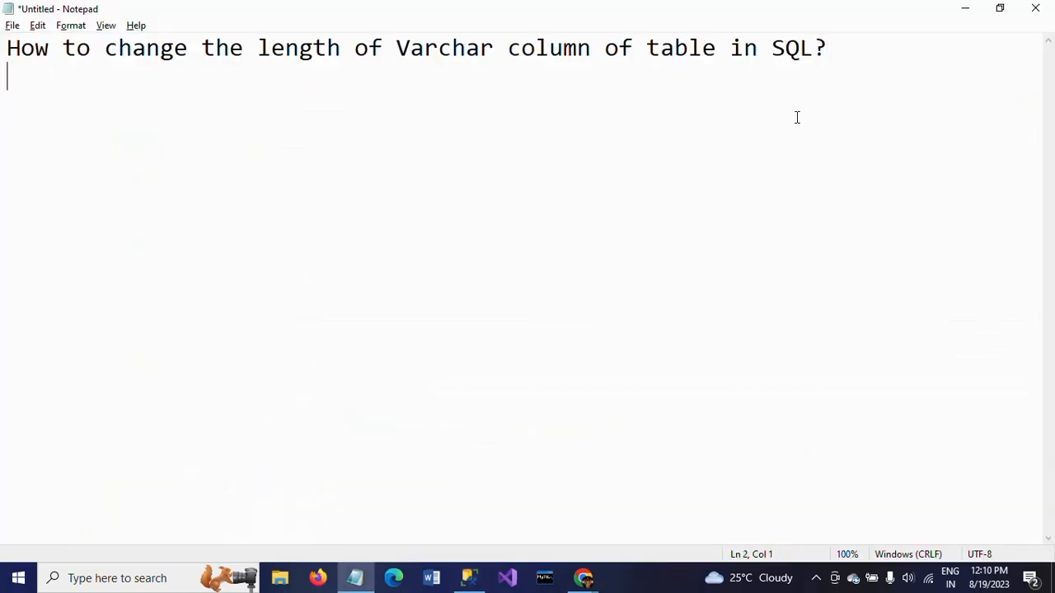
# Step: Add the line 'ALTER TABLE <Table_Name>' below the question in Notepad
pyautogui.press('enter')
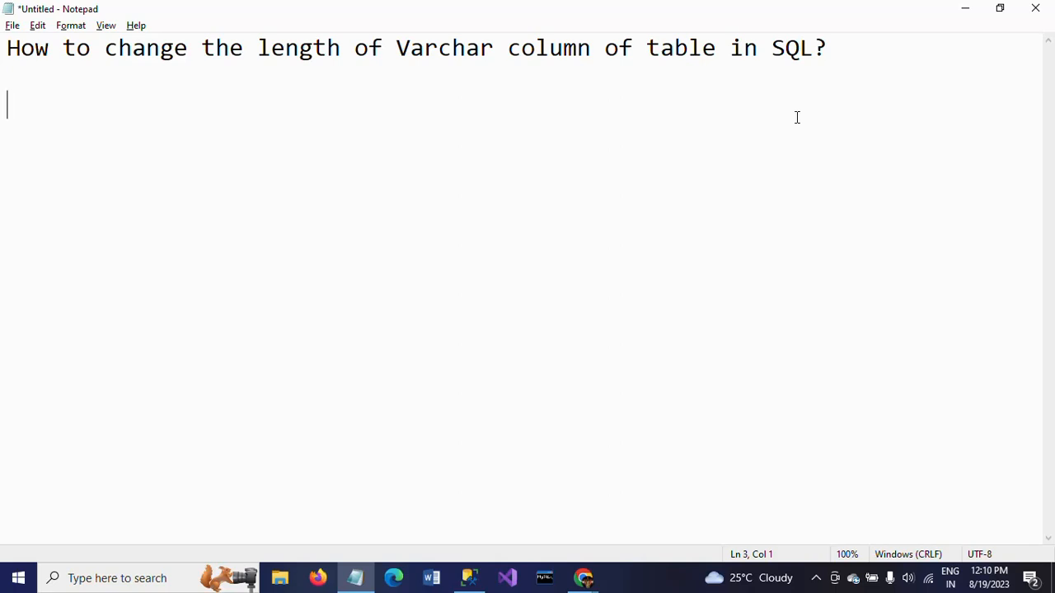
pyautogui.write('AL')
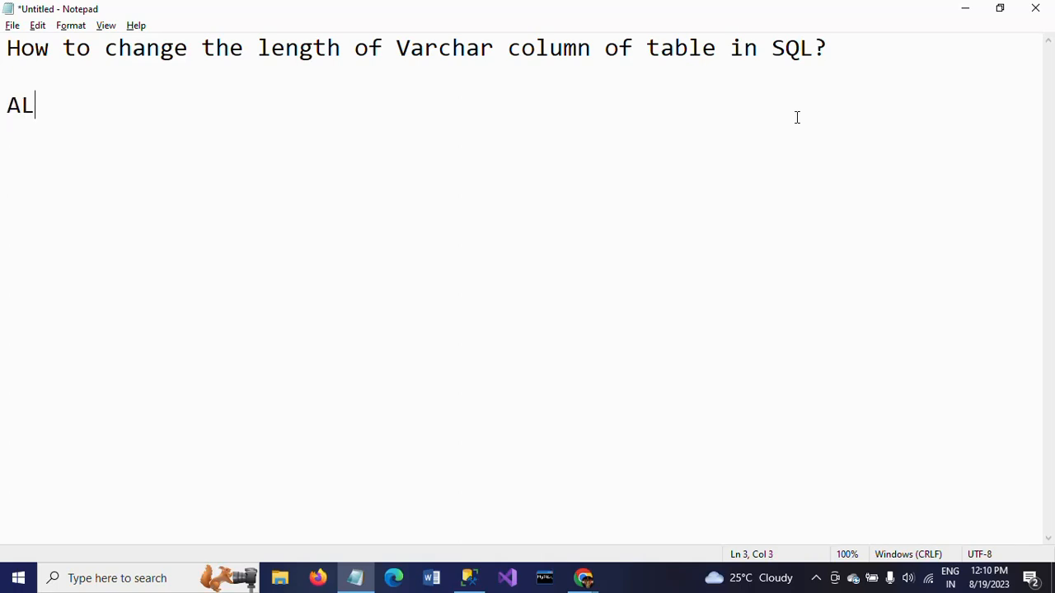
pyautogui.write('TER')
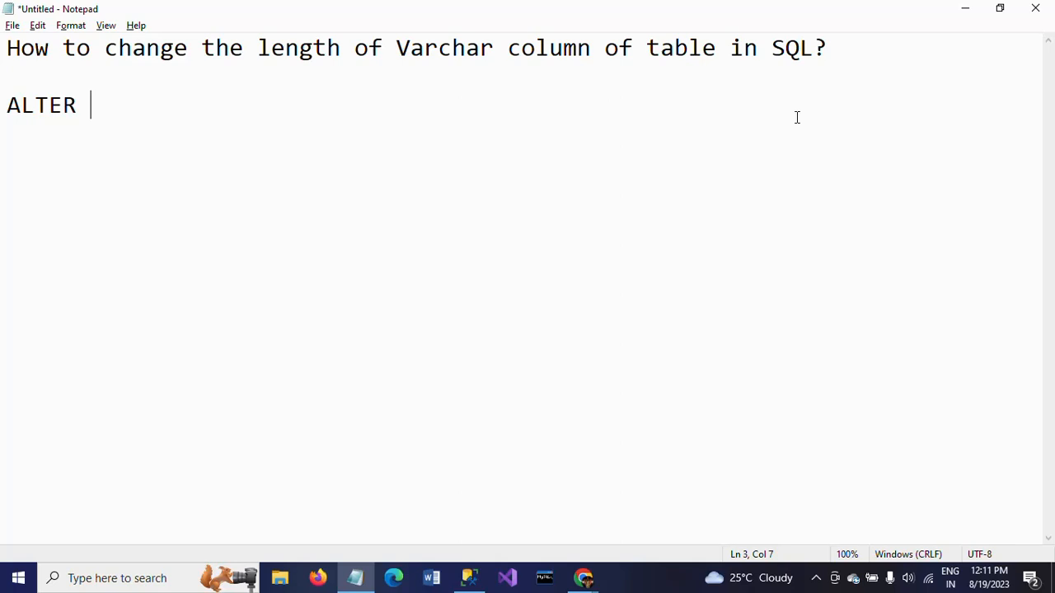
pyautogui.write('TABLE')
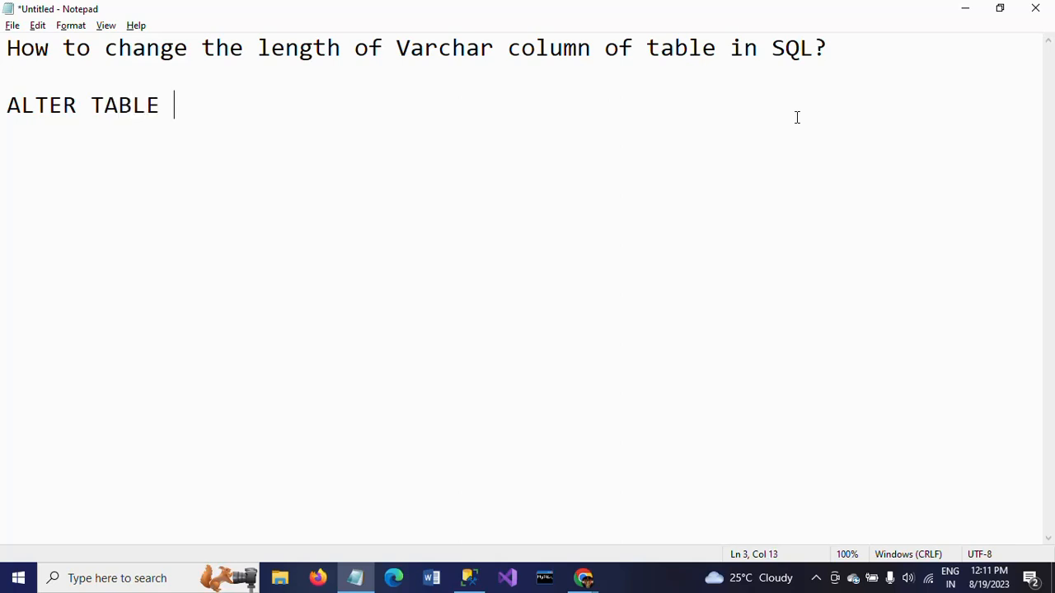
pyautogui.write('<')
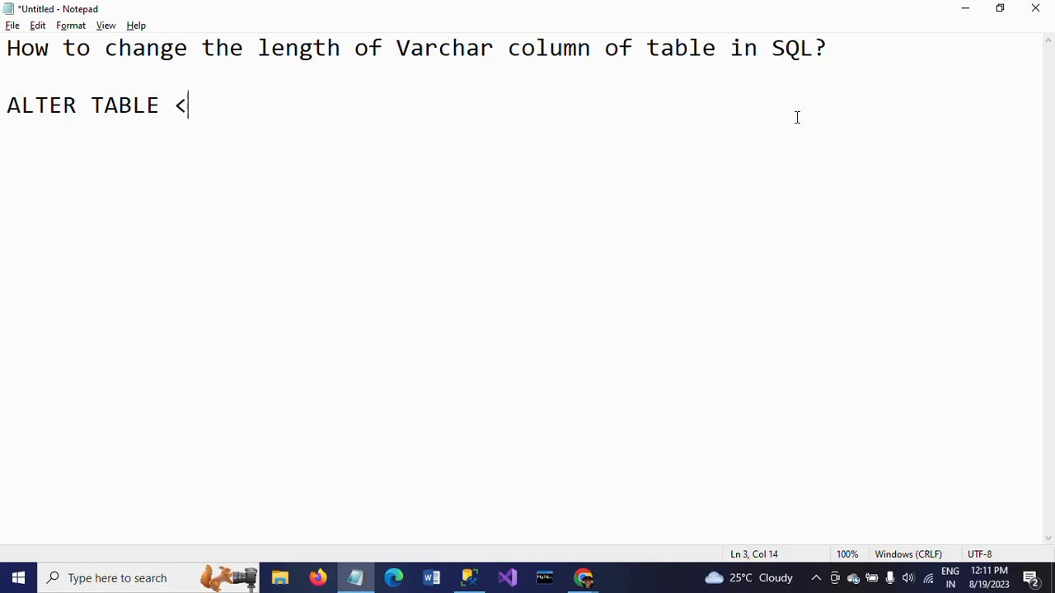
pyautogui.write('Table')
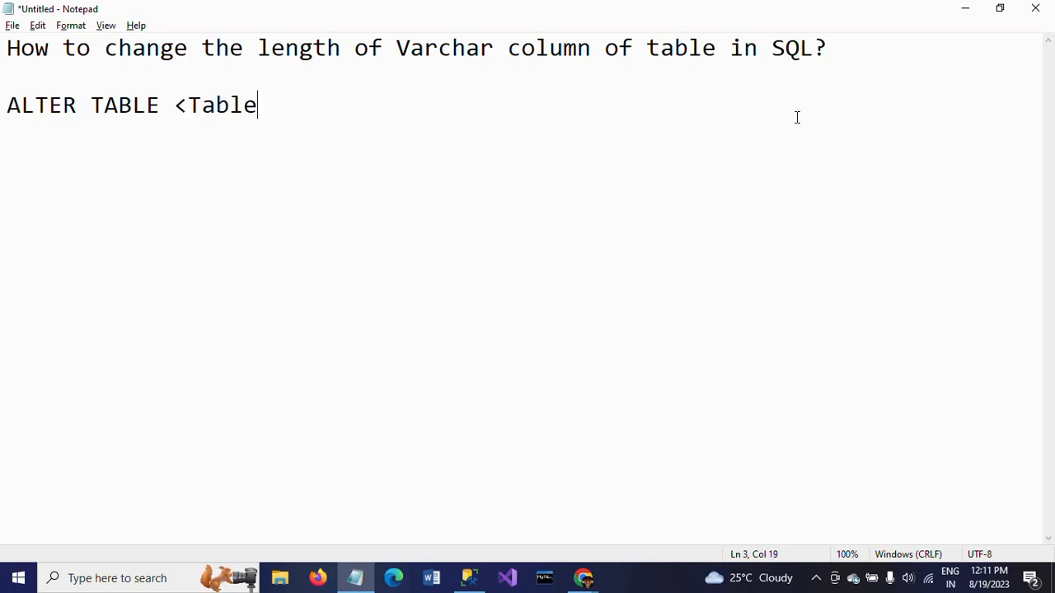
pyautogui.write('_Name>')
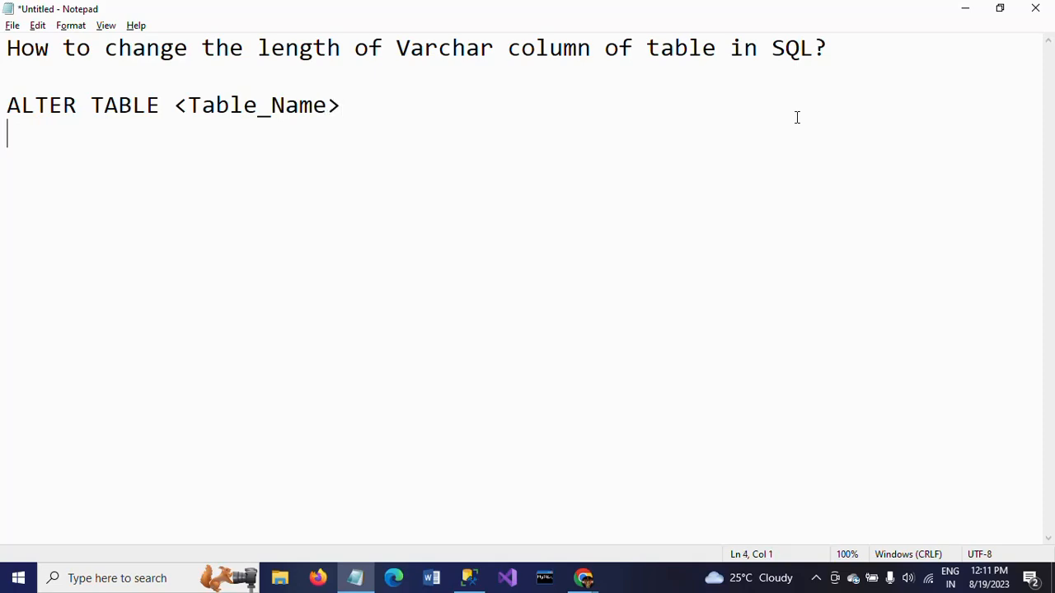
# Step: Add the second syntax line 'ALTER COLUMN <col_Name> datatype()' in Notepad
pyautogui.write('ALTER')
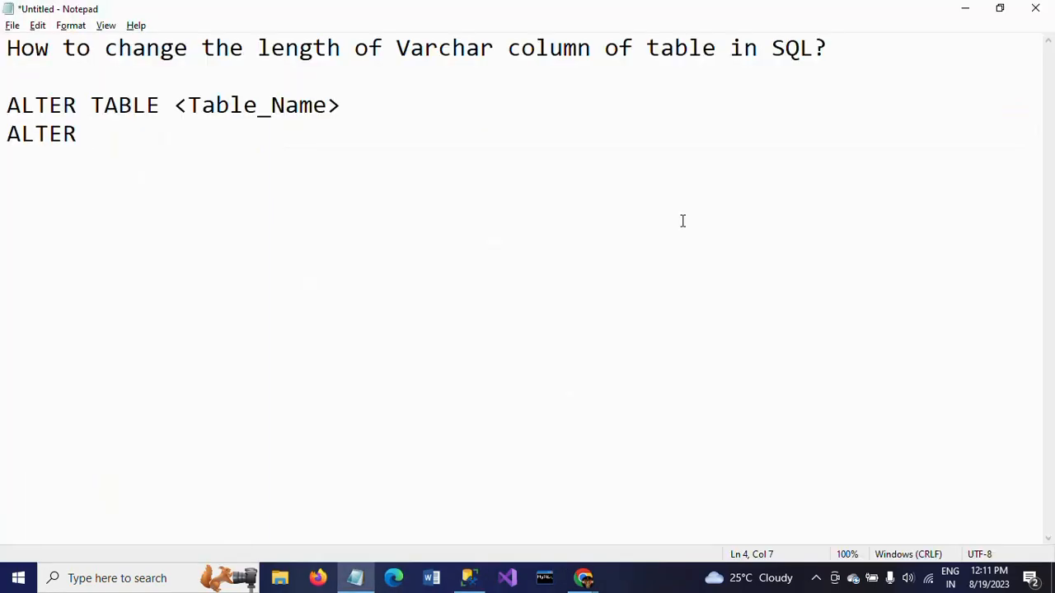
pyautogui.write('COLUN')
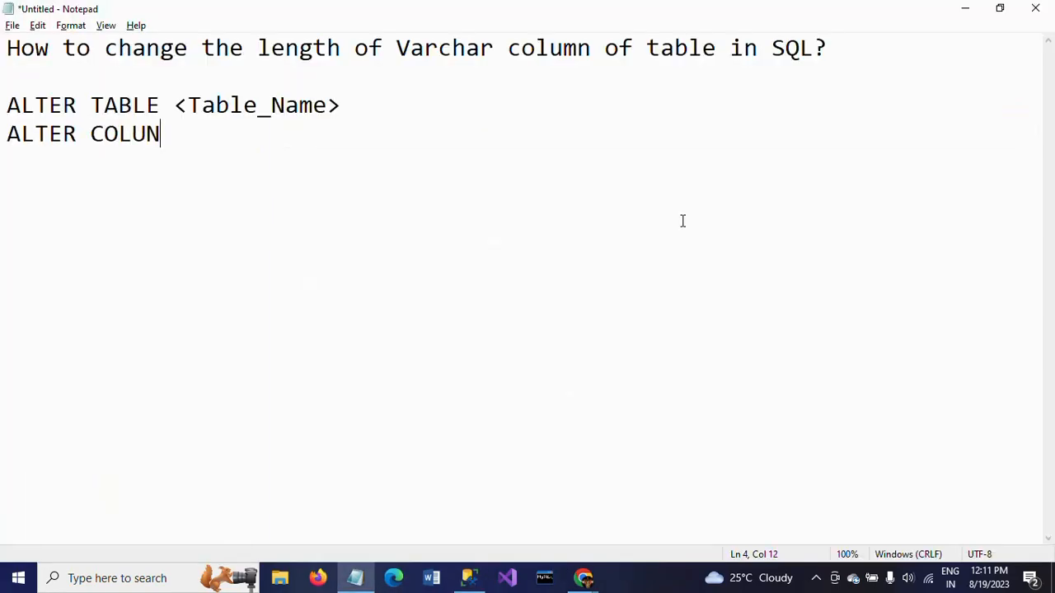
pyautogui.write('MN')
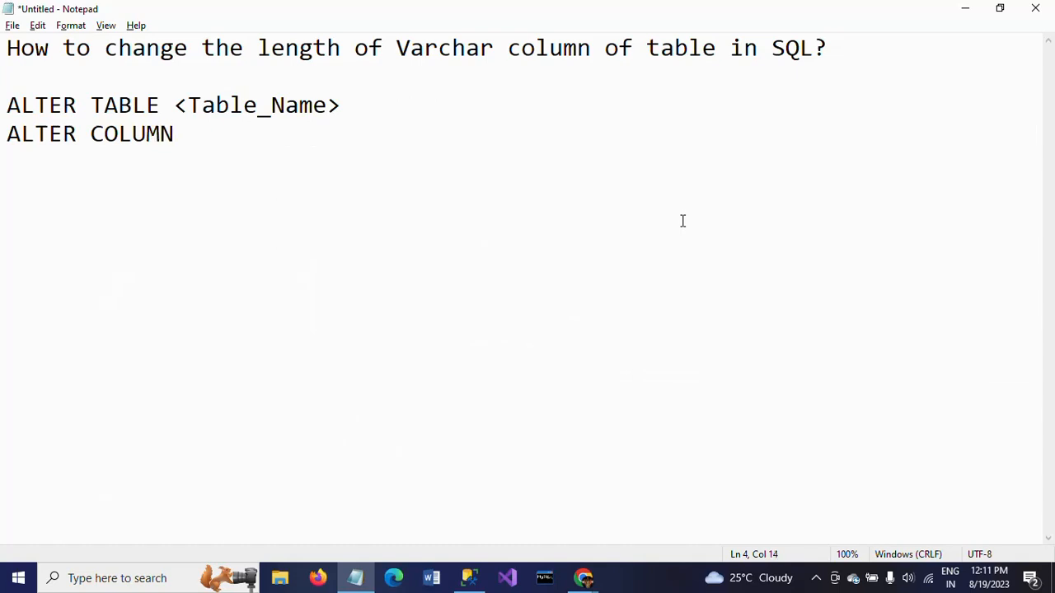
pyautogui.write('<col_')
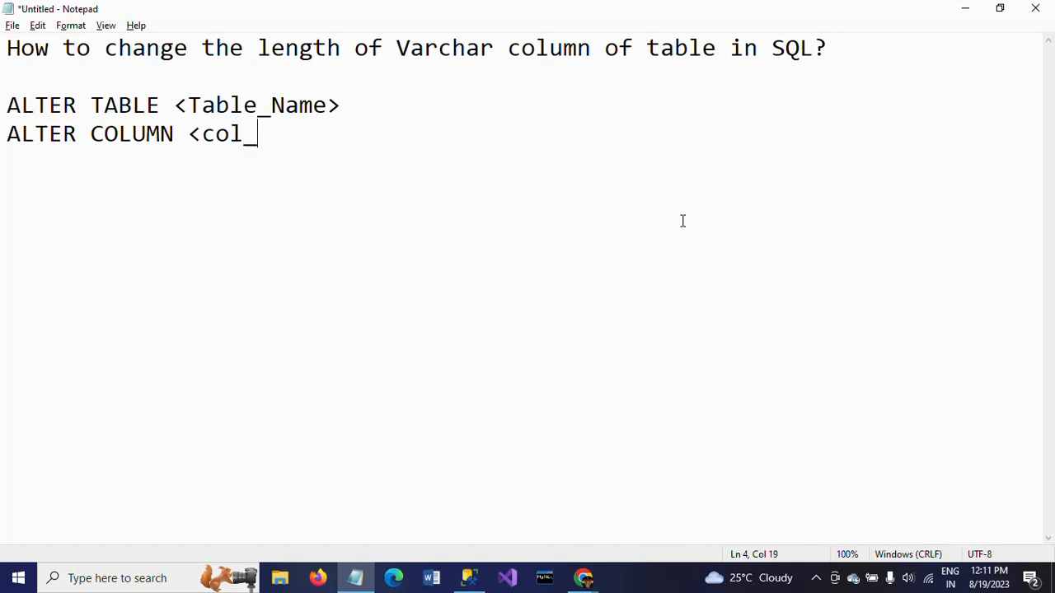
pyautogui.write('Name>')
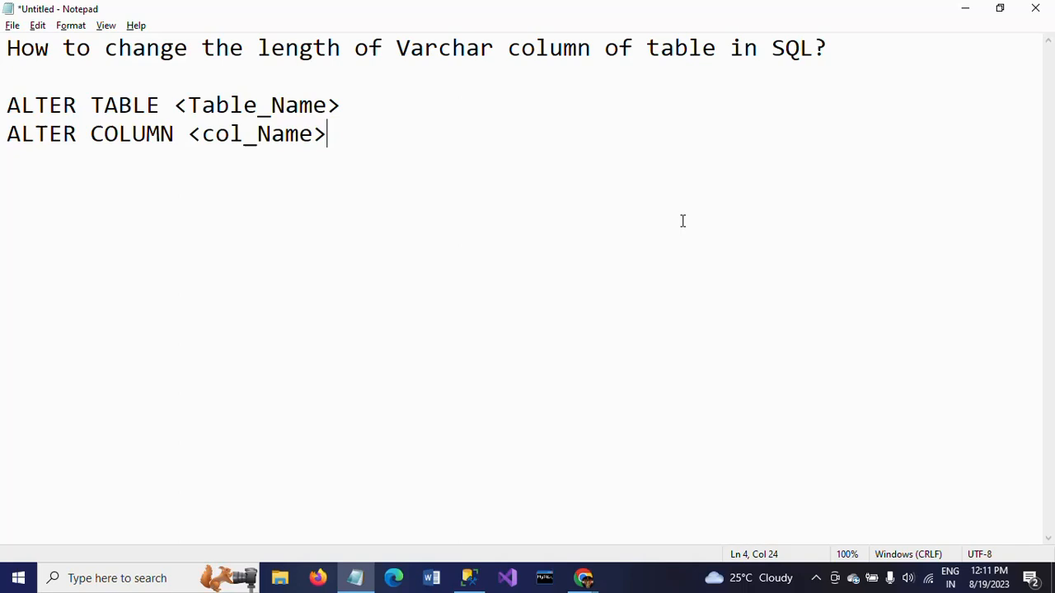
pyautogui.write('" "')
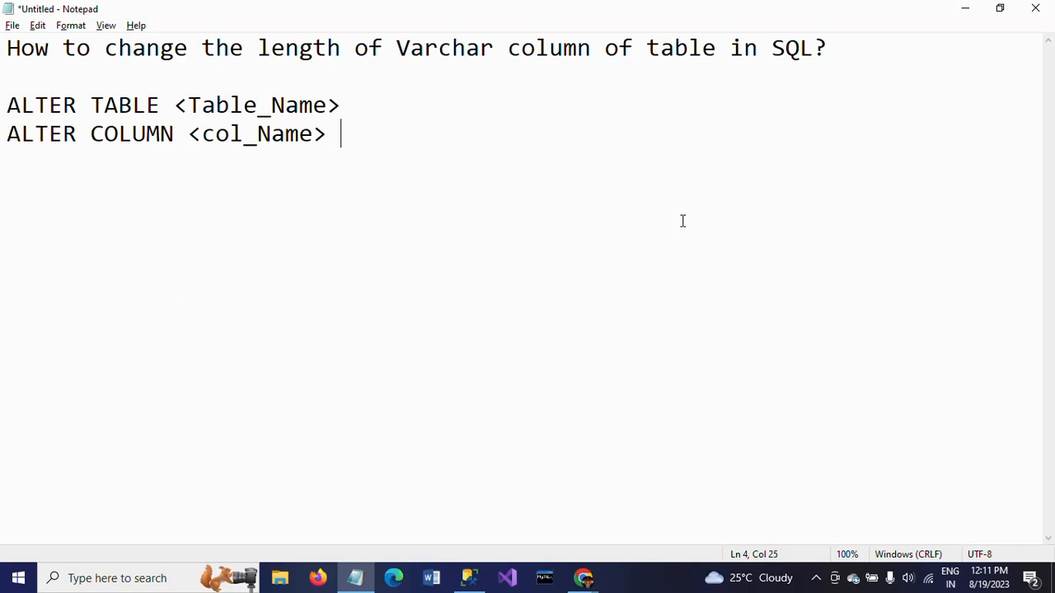
pyautogui.write('dataty')
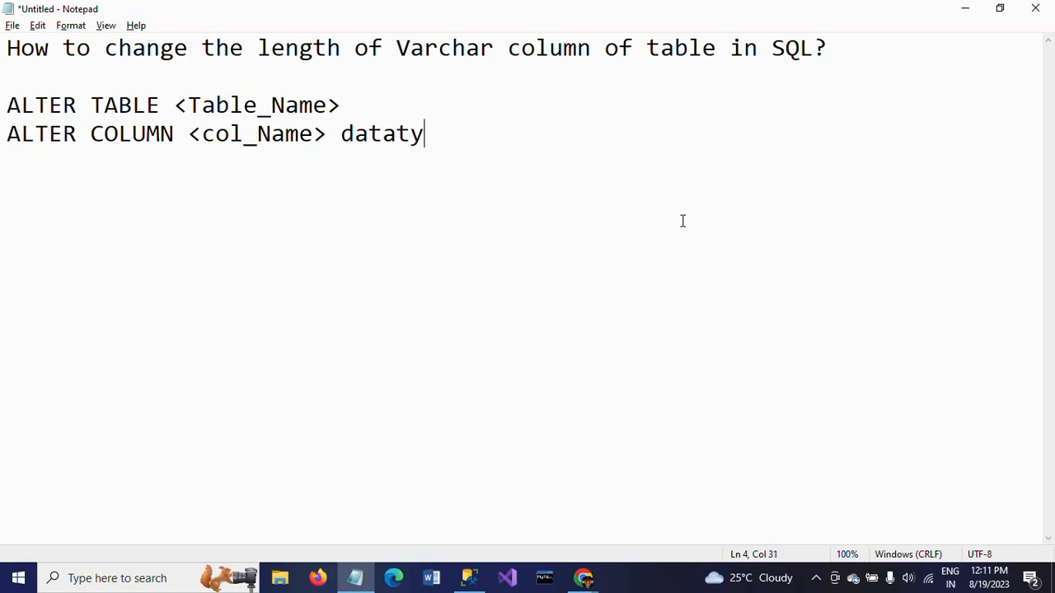
pyautogui.write('pe(')
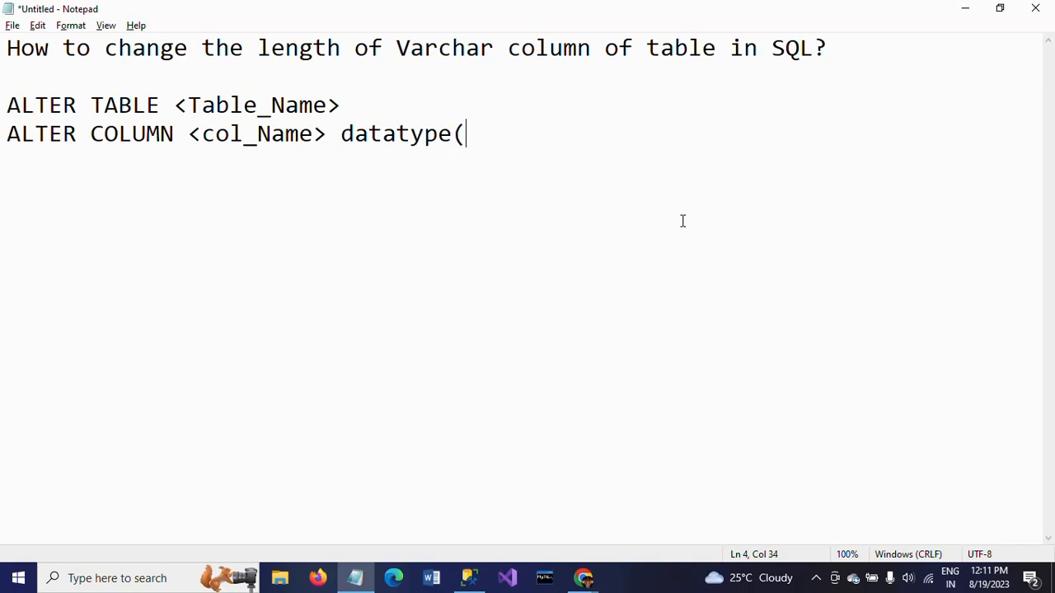
pyautogui.write('1')
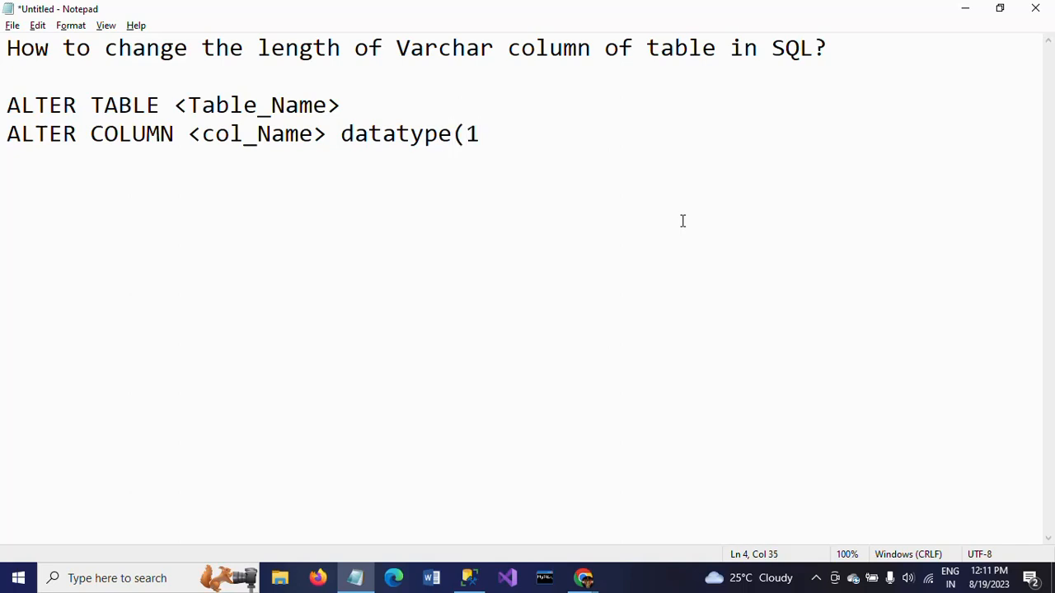
pyautogui.press('backspace')
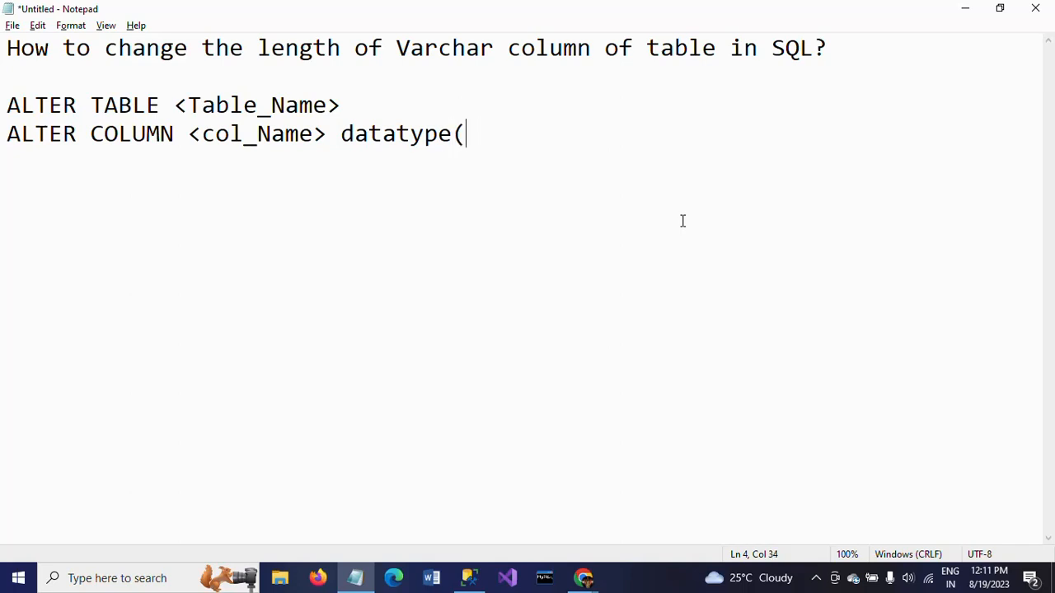
pyautogui.write(')')
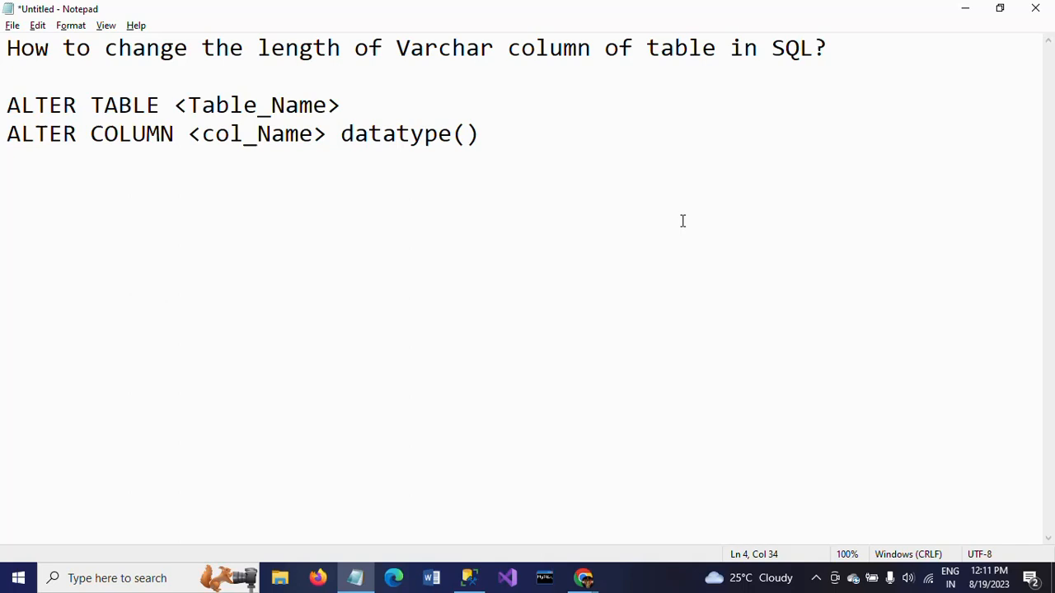
# Step: Select both ALTER syntax lines and return to Management Studio
pyautogui.click(7, 105)
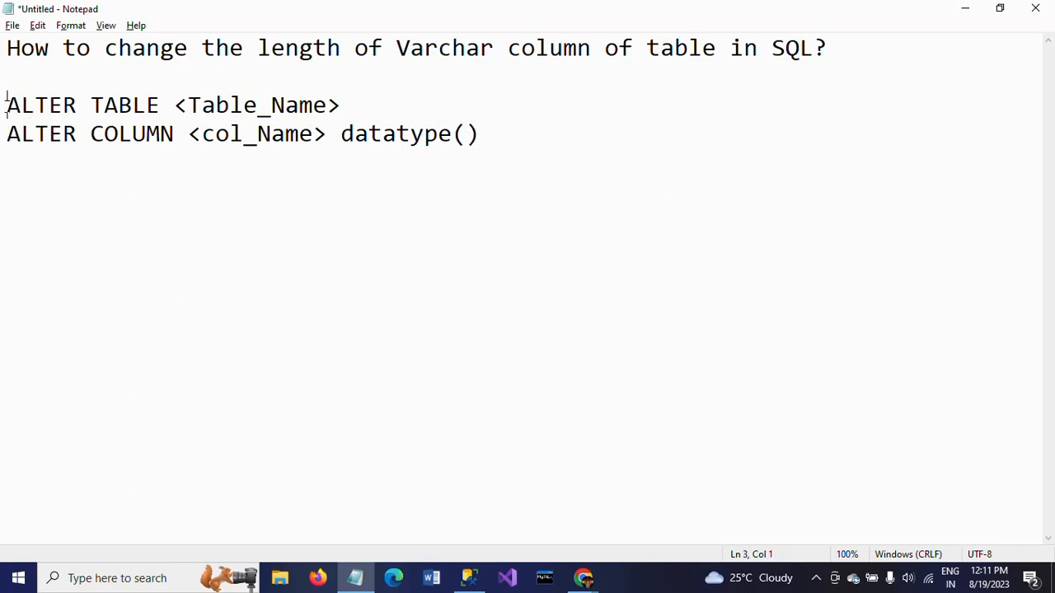
pyautogui.moveTo(5, 105); pyautogui.dragTo(480, 133)
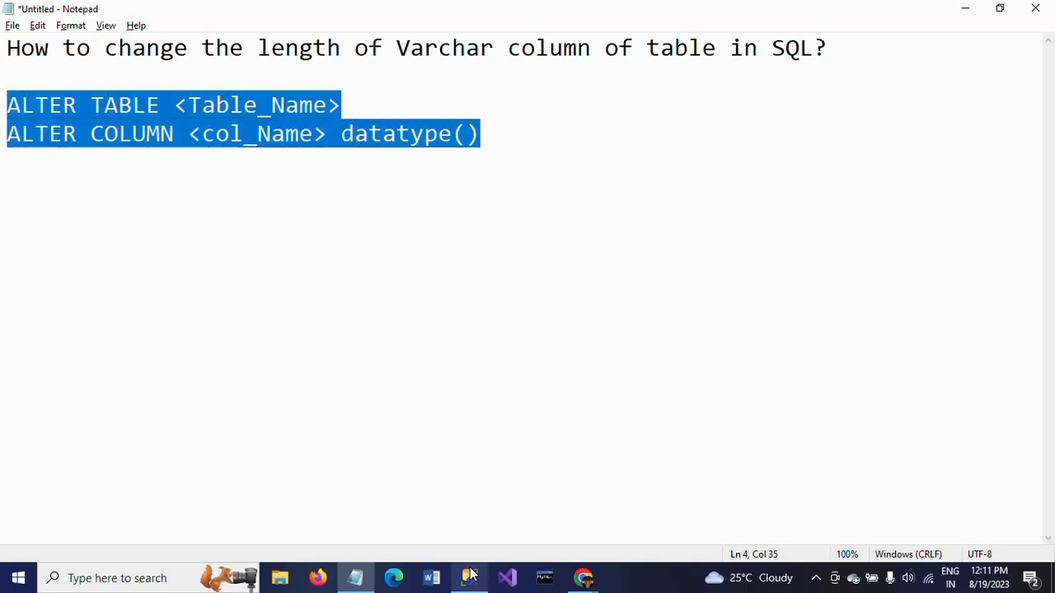
pyautogui.click(468, 577)
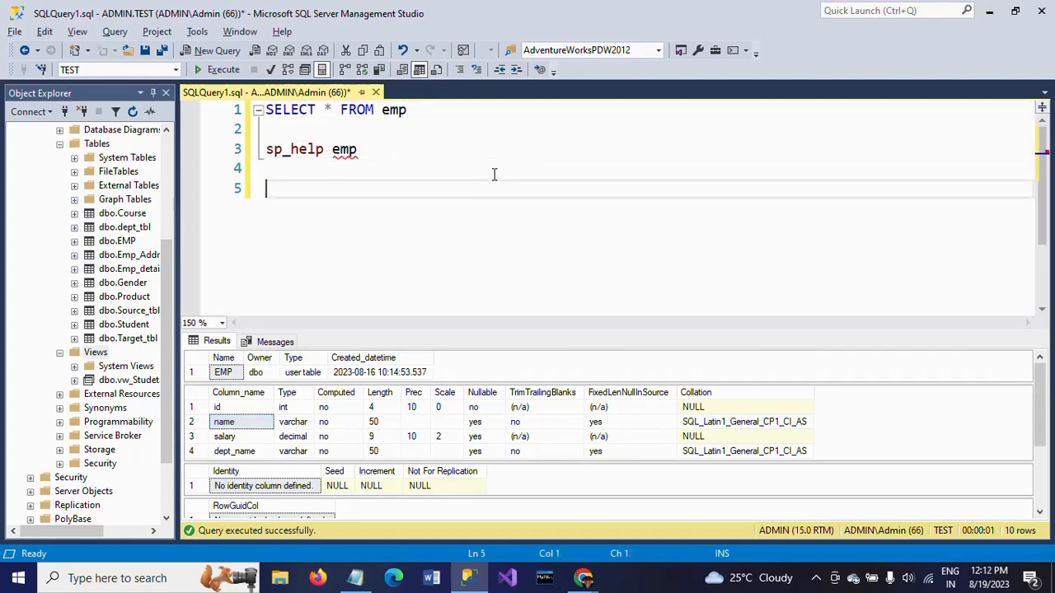
# Step: Write and execute ALTER TABLE emp ALTER COLUMN name VARCHAR(100)
pyautogui.write('ALTER TA')
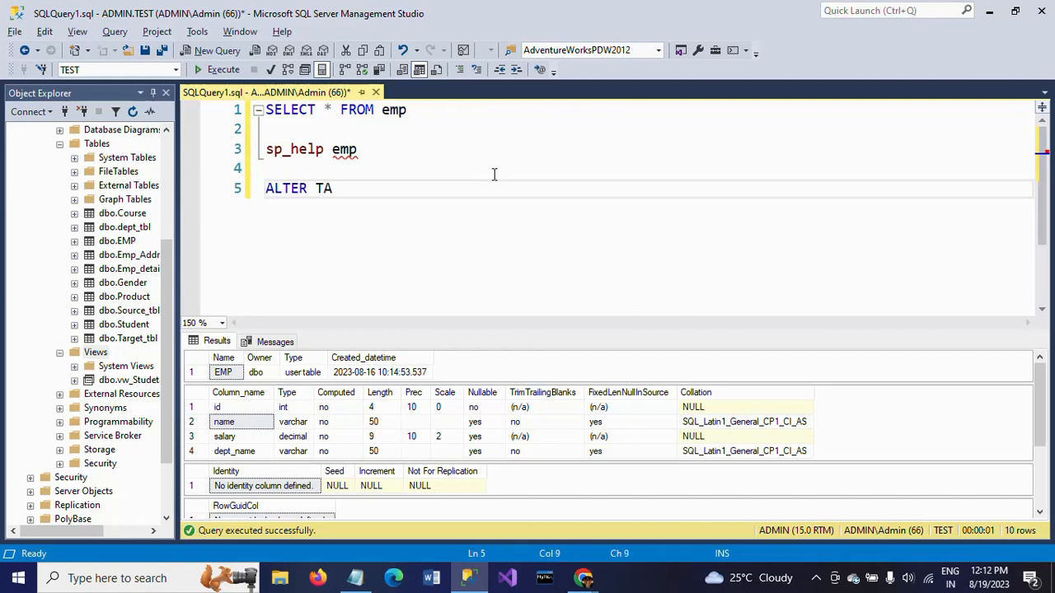
pyautogui.write('BLE')
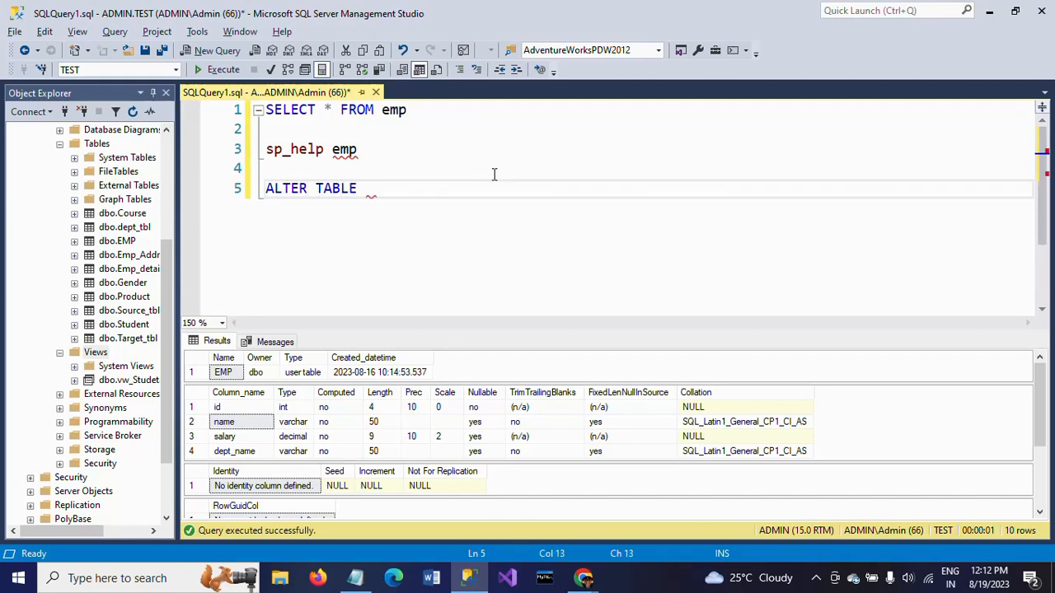
pyautogui.write('emp')
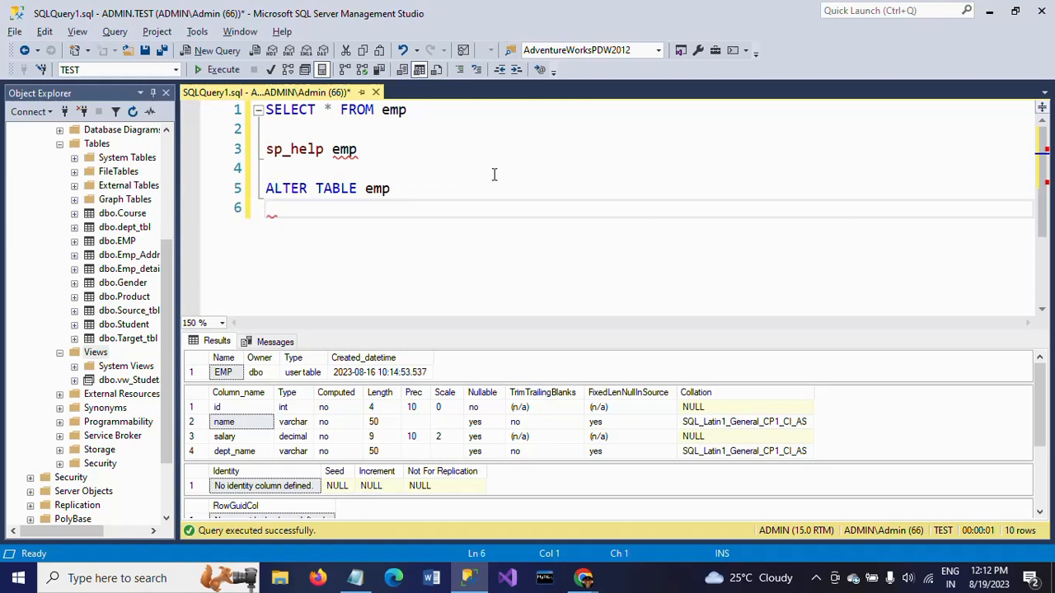
pyautogui.write('ALTER')
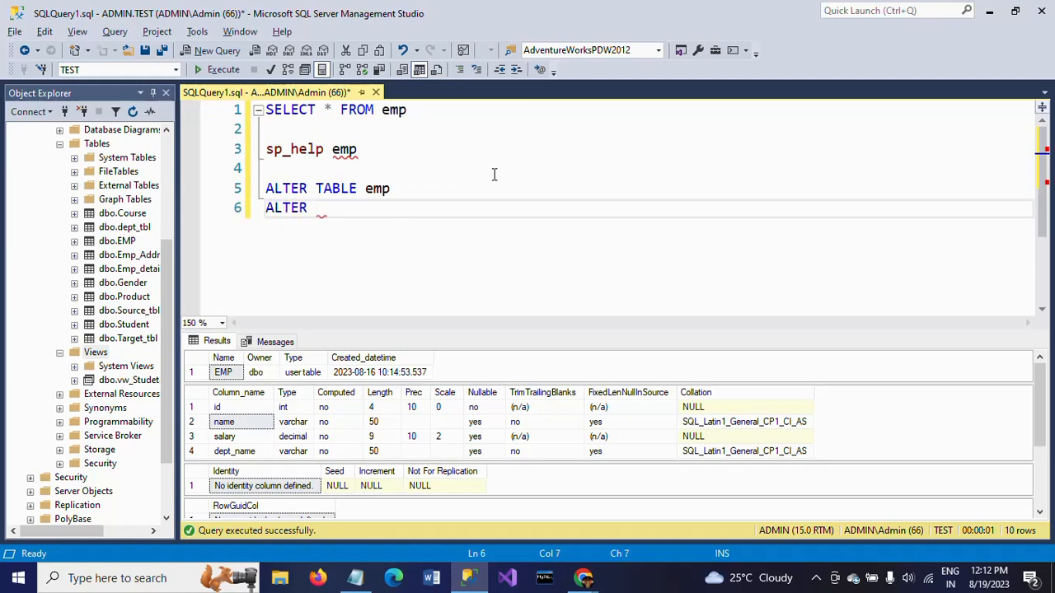
pyautogui.write('COLUMN name')
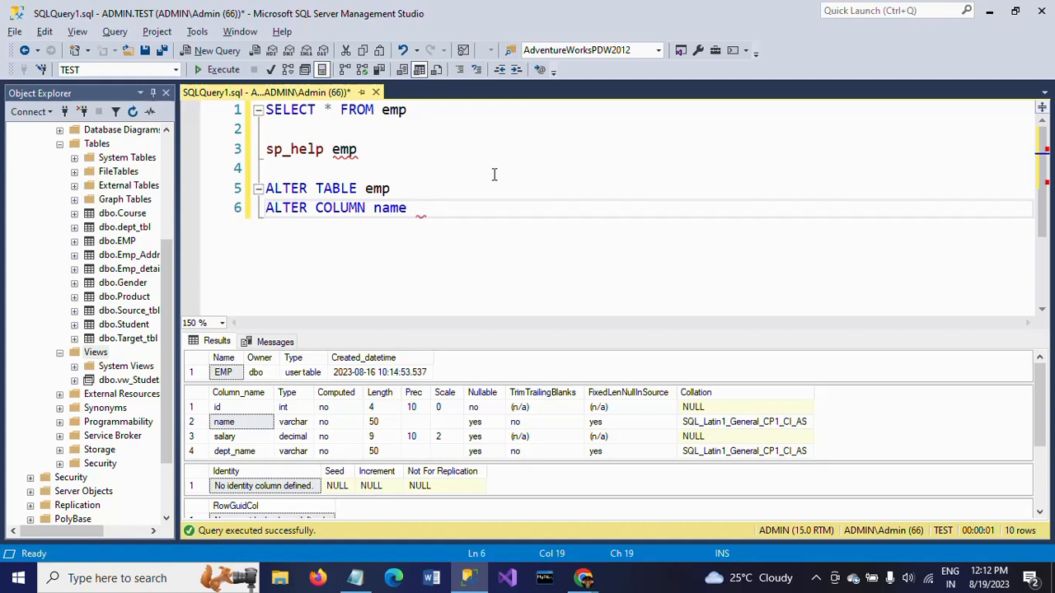
pyautogui.write('V')
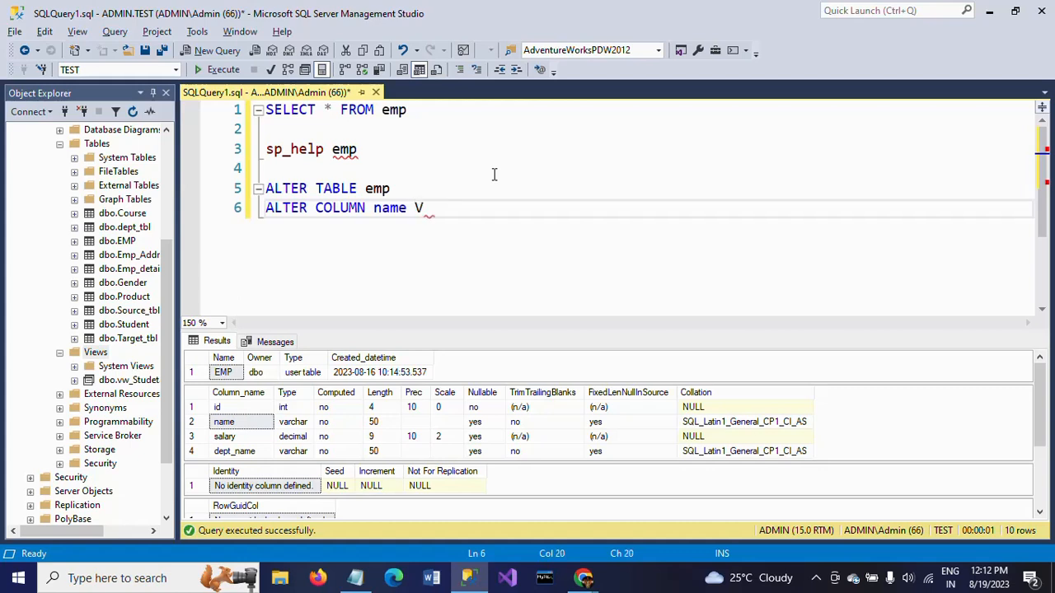
pyautogui.write('ARC')
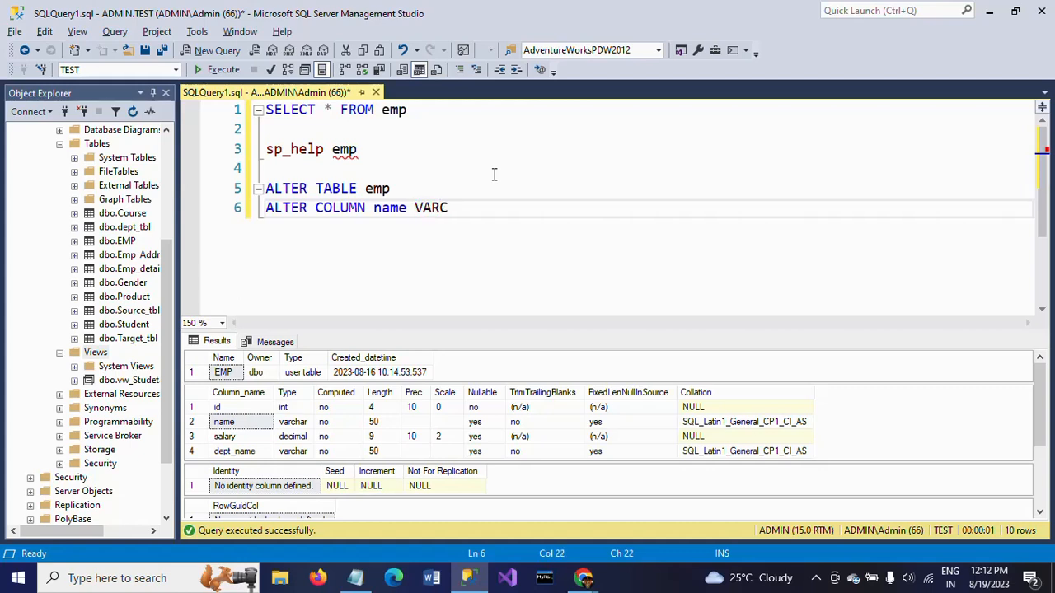
pyautogui.write('HAR(')
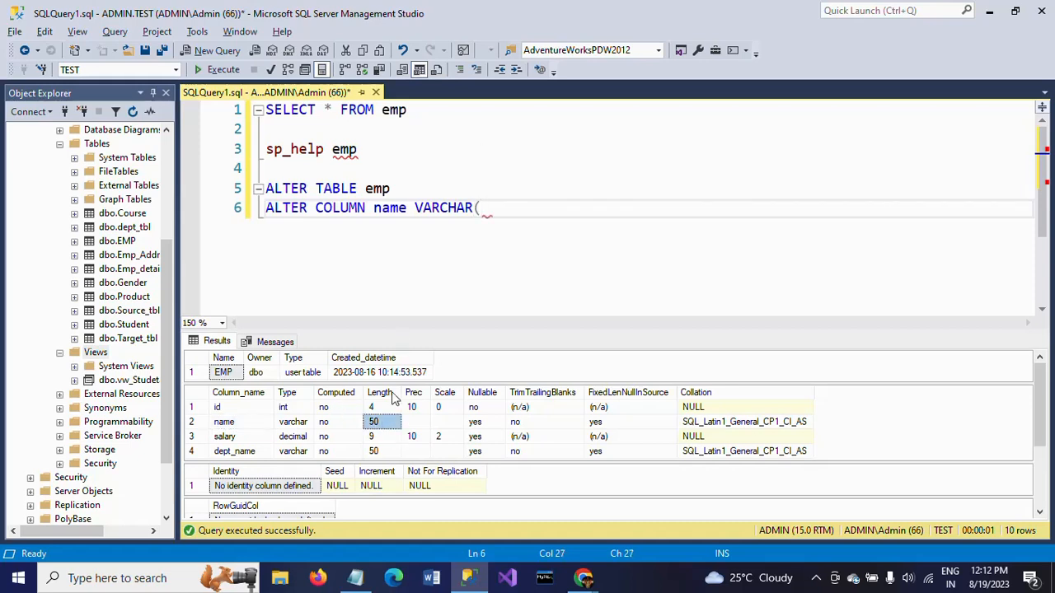
pyautogui.write('10')
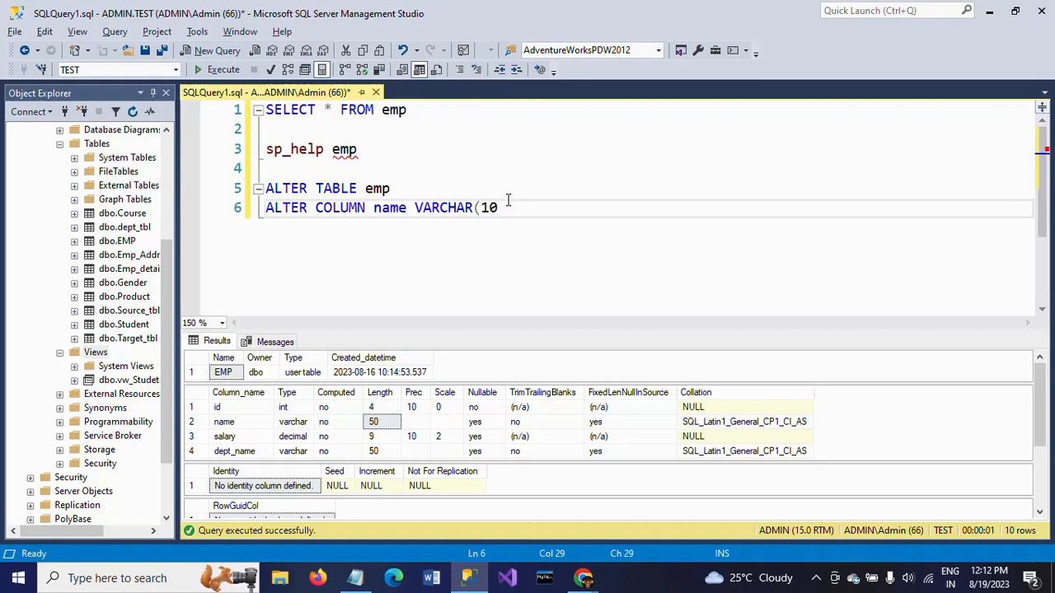
pyautogui.write('0')
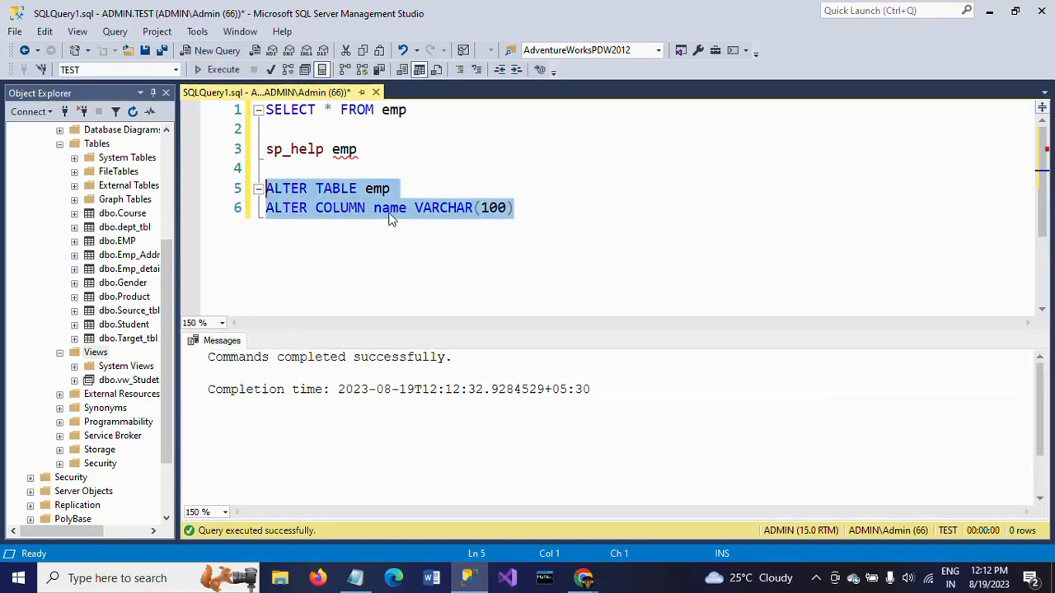
pyautogui.click(358, 150)
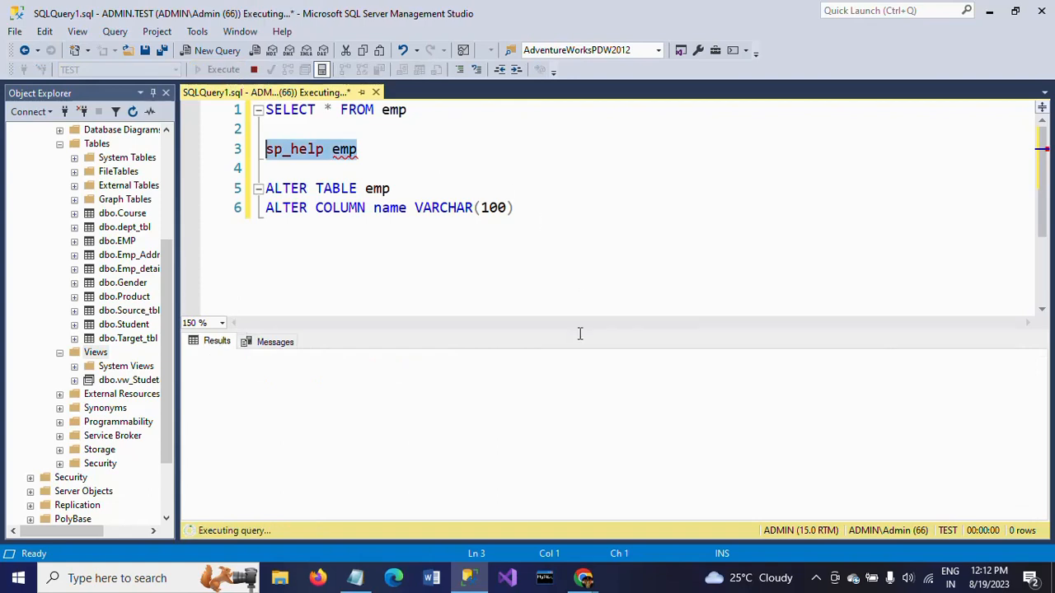
# Step: Point out the name column's new length of 100 in the sp_help results
pyautogui.click(222, 69)
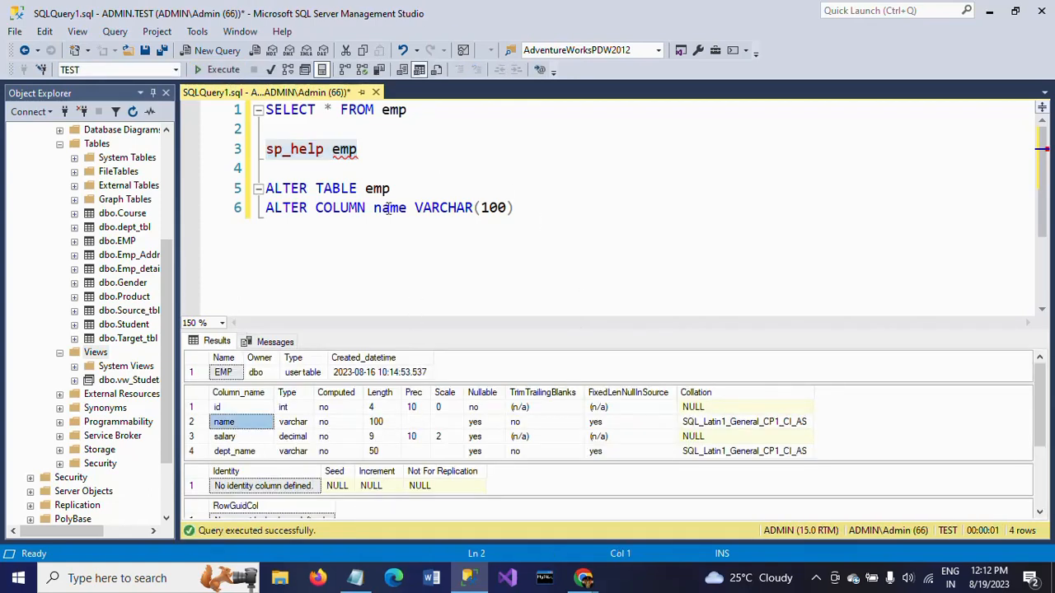
pyautogui.click(375, 421)
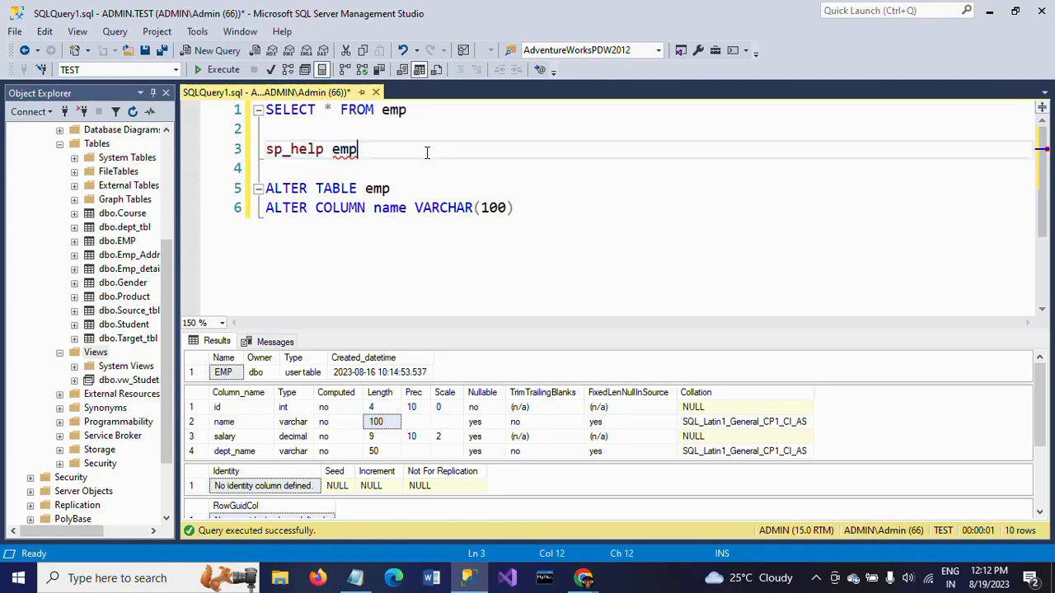
pyautogui.moveTo(554, 196)
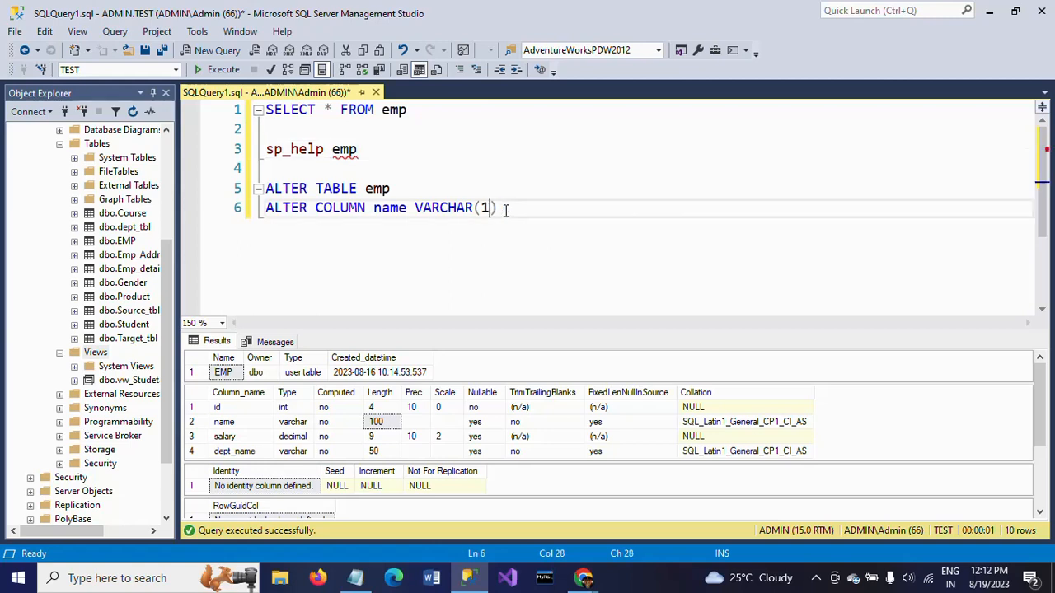
# Step: Edit the ALTER statement to VARCHAR(50) and run it
pyautogui.write('50')
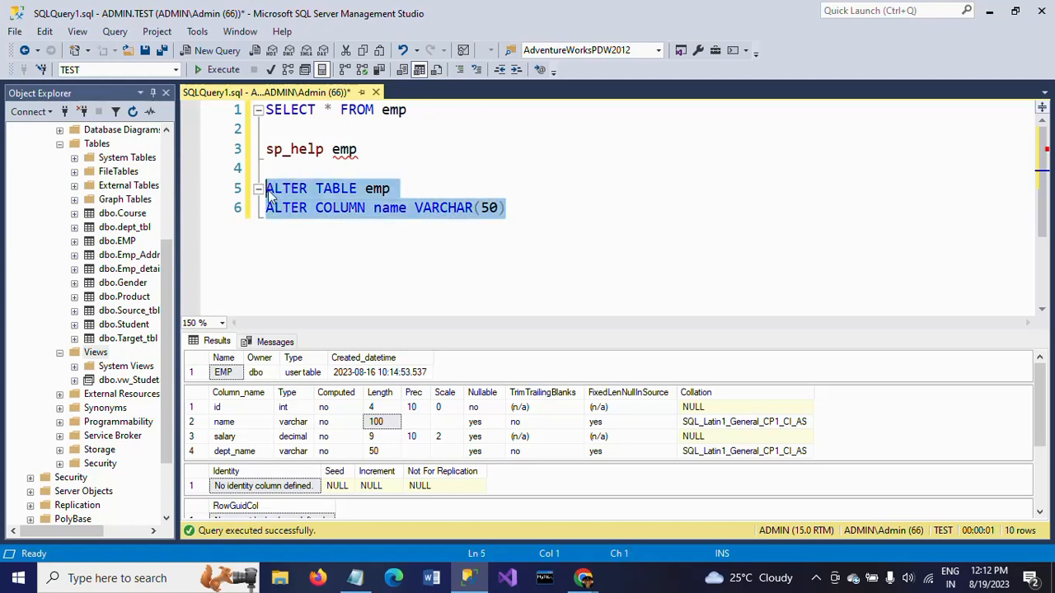
pyautogui.click(222, 69)
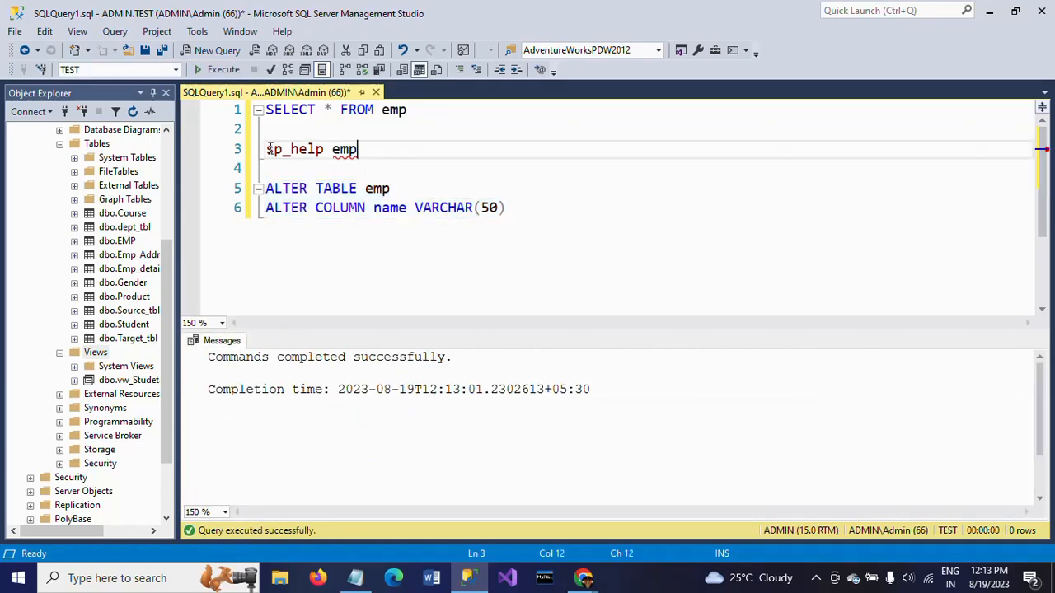
pyautogui.click(223, 69)
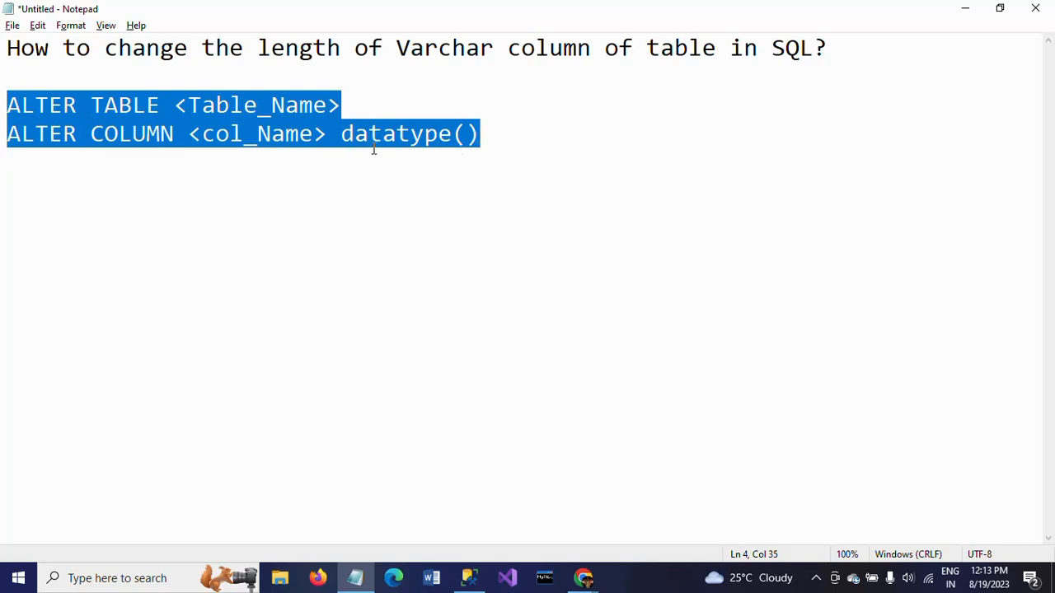
# Step: Replace the 'datatype' placeholder with VARCHAR in the Notepad syntax note
pyautogui.doubleClick(396, 134)
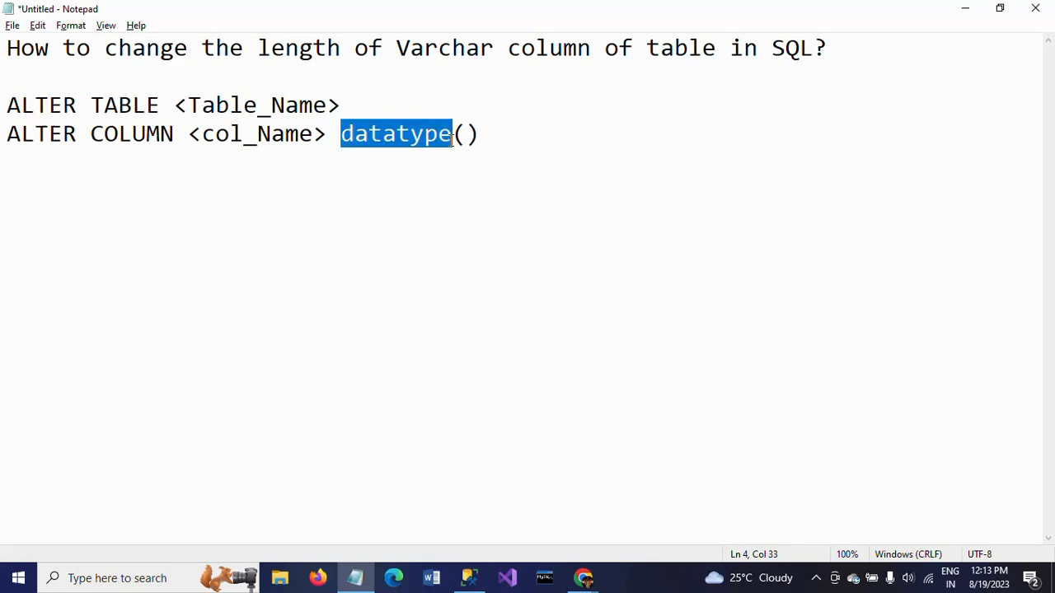
pyautogui.write('VARCHAR(50')
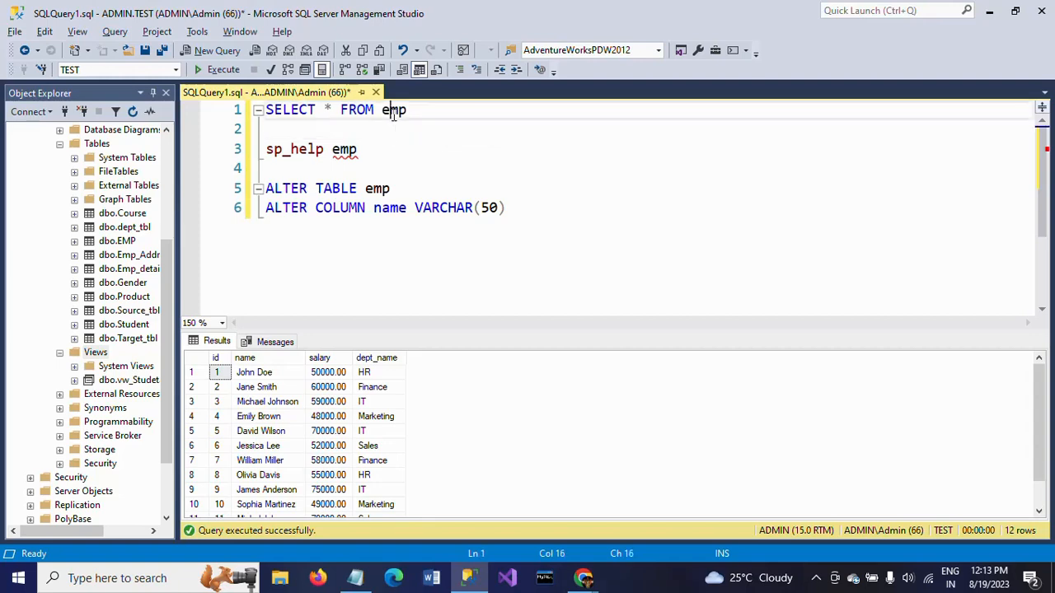
# Step: Rerun SELECT * FROM emp to list all employee rows
pyautogui.doubleClick(394, 110)
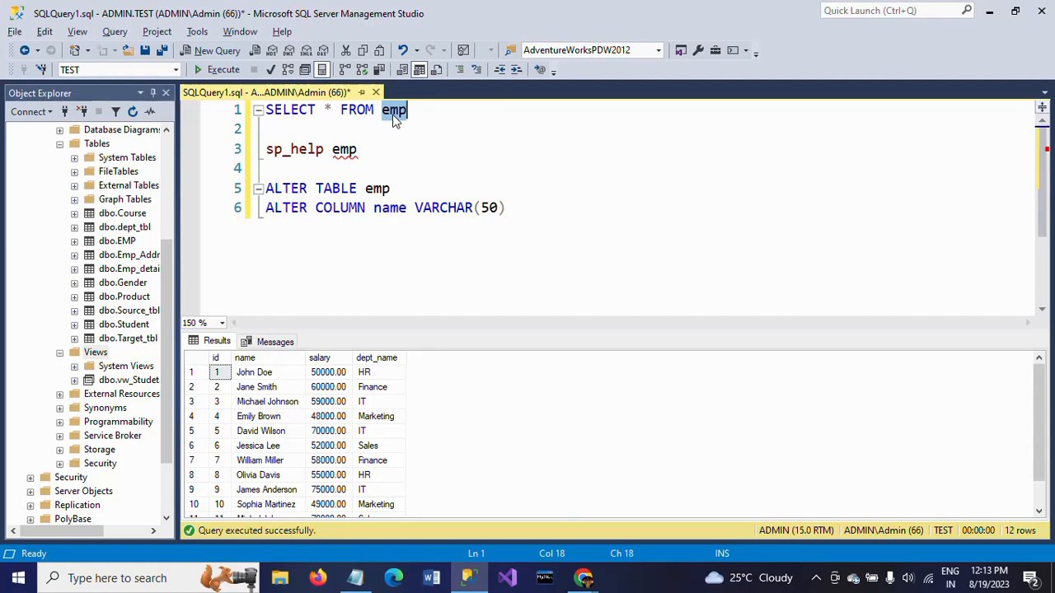
pyautogui.click(223, 69)
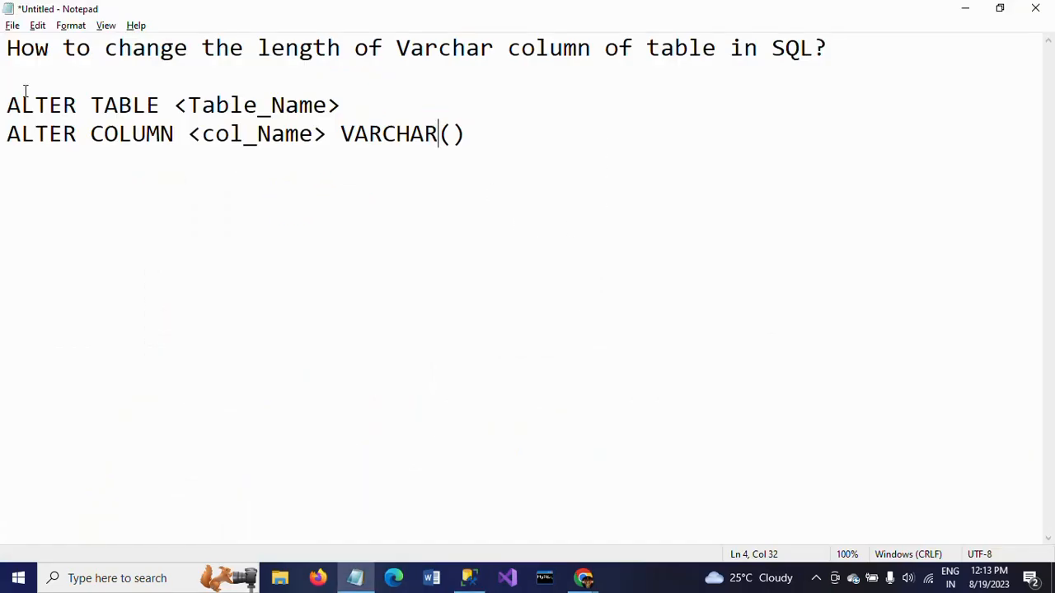
# Step: Highlight the 'ALTER TABLE <Table_Name>' line in the Notepad note
pyautogui.moveTo(6, 105); pyautogui.dragTo(302, 105)
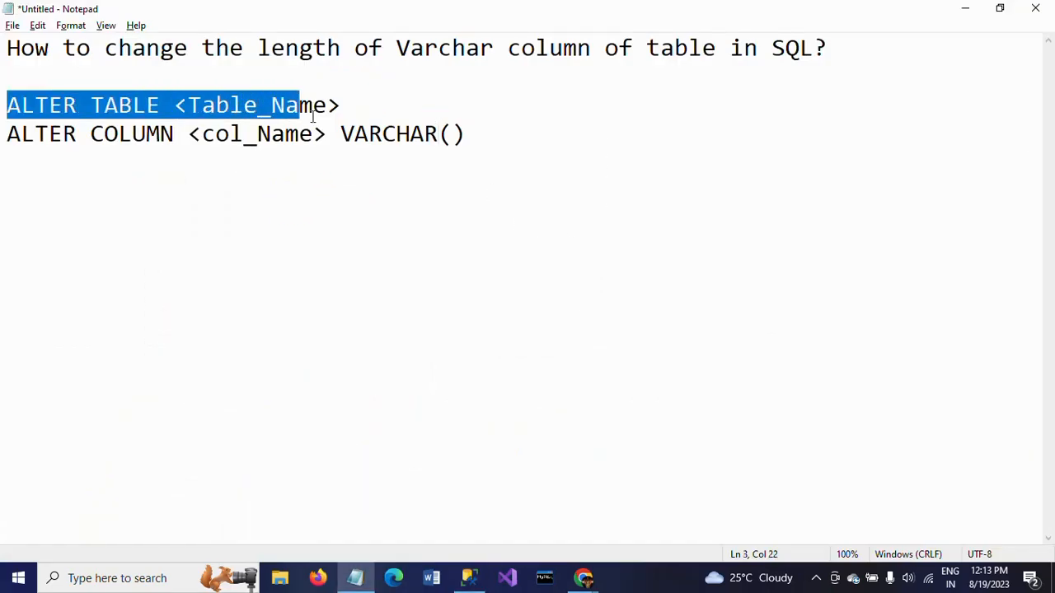